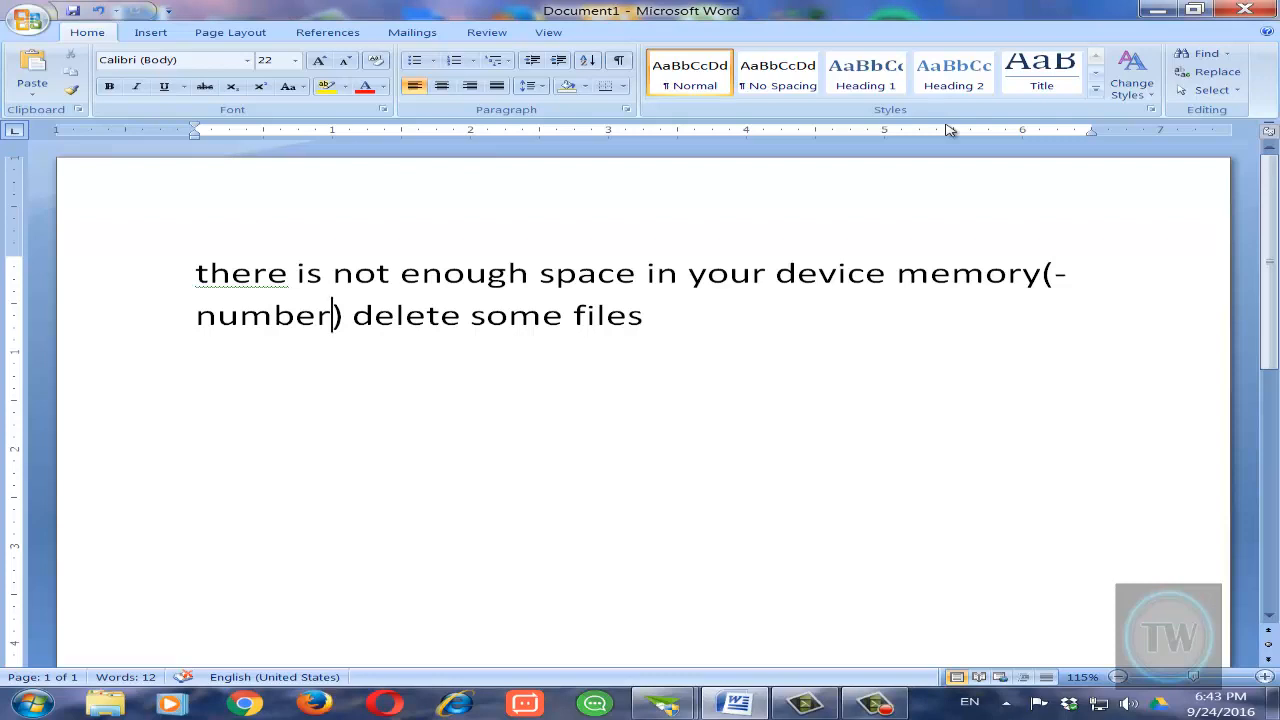
{"action": "mouse_move", "coordinate": [1016, 182]}
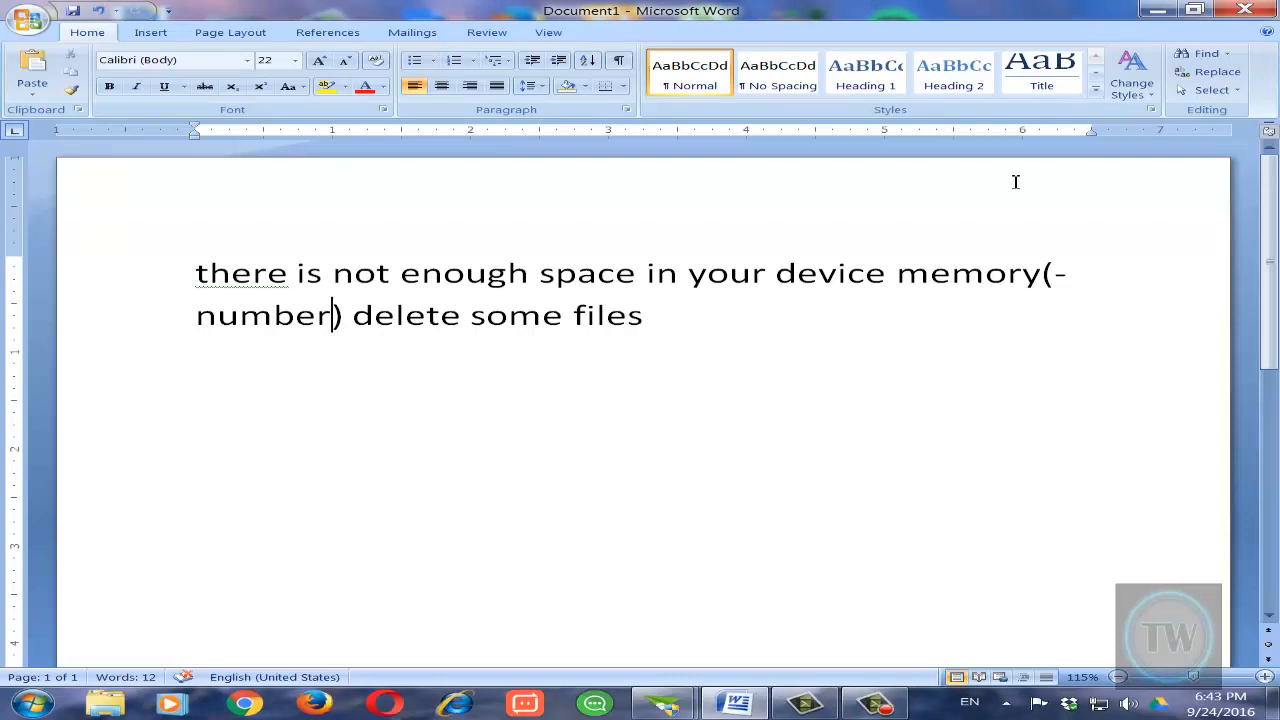
{"action": "mouse_move", "coordinate": [630, 710]}
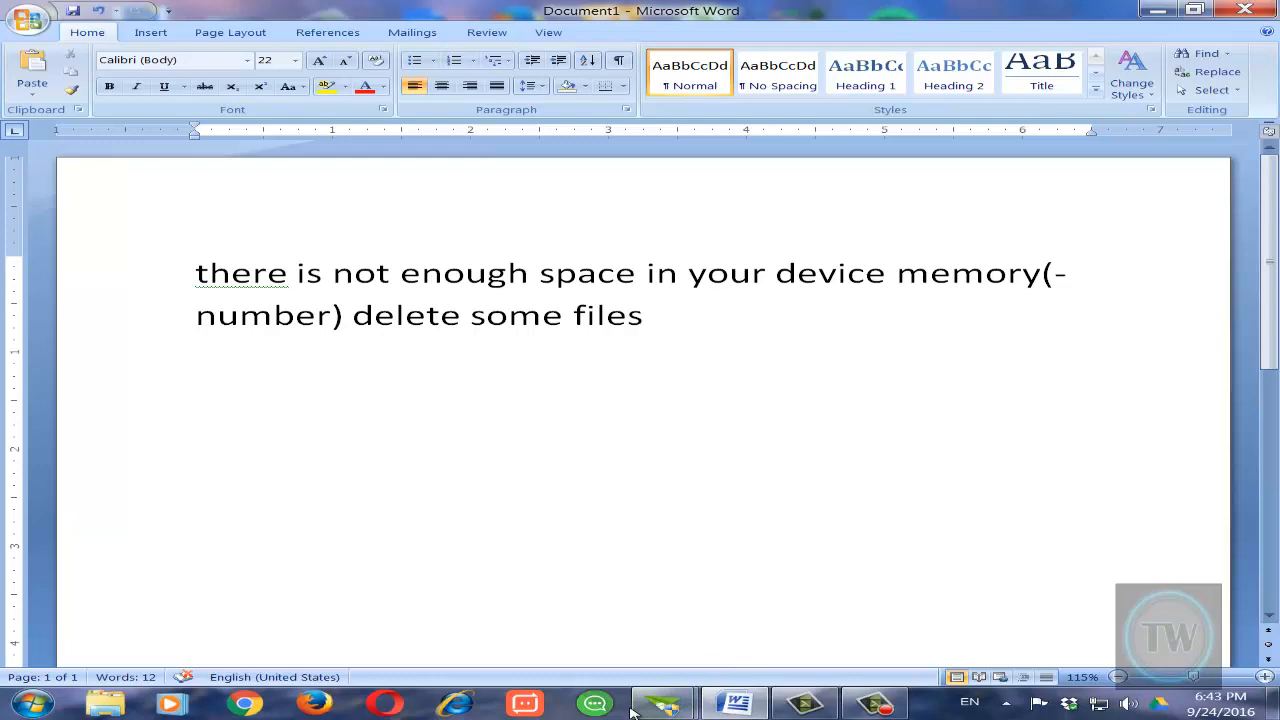
Bring up the mirrored phone and enter its Settings menu.
{"action": "left_click", "coordinate": [664, 704]}
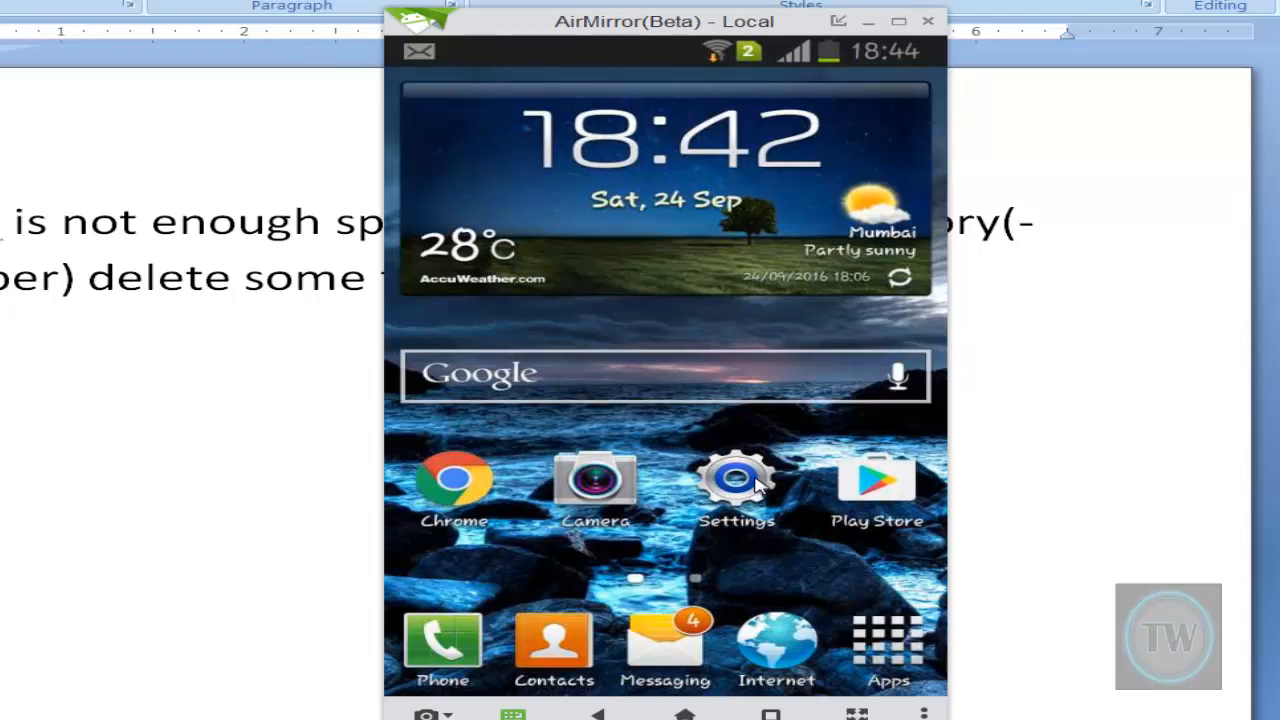
{"action": "left_click", "coordinate": [736, 480]}
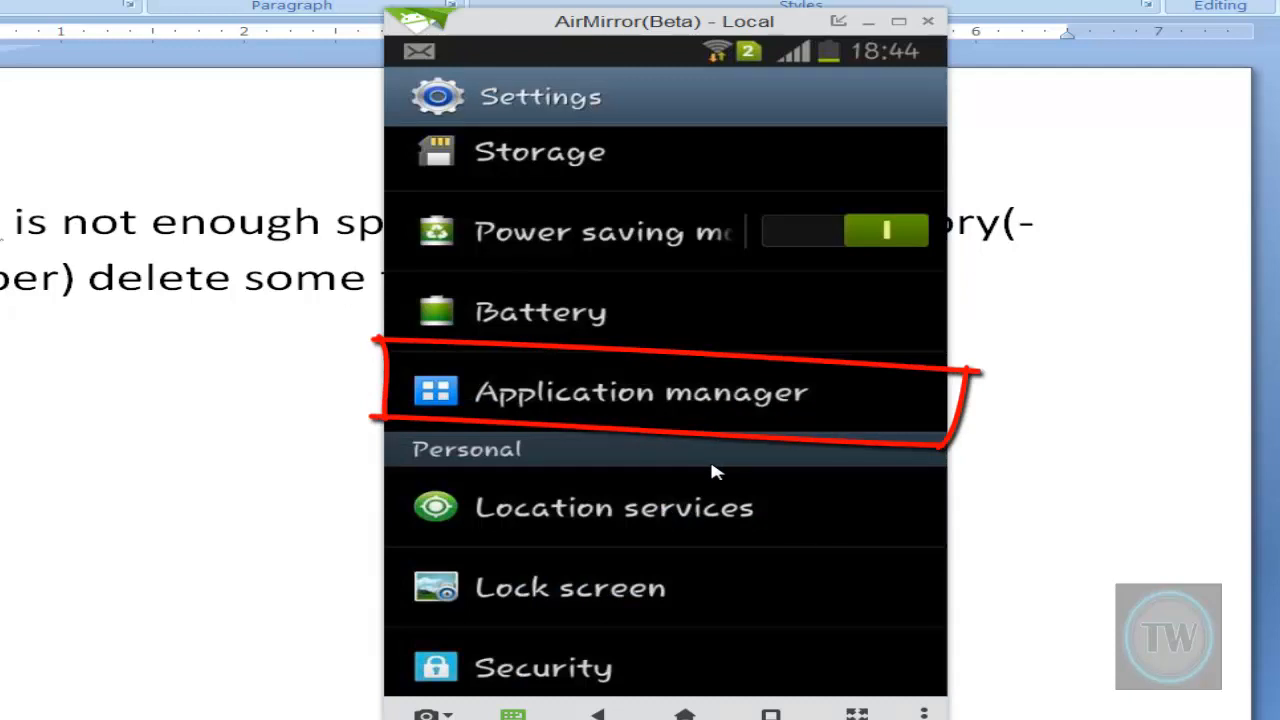
From Application manager's app list, show the Gallery app's info page.
{"action": "left_click", "coordinate": [640, 390]}
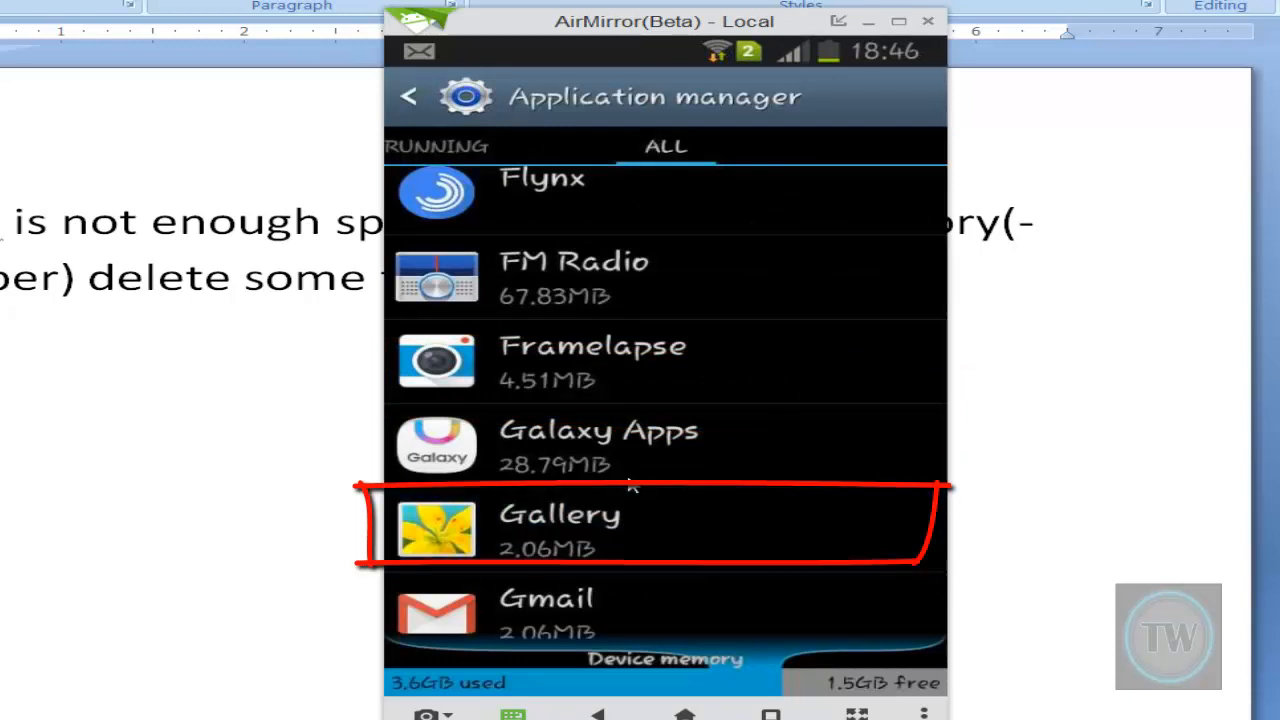
{"action": "left_click", "coordinate": [560, 524]}
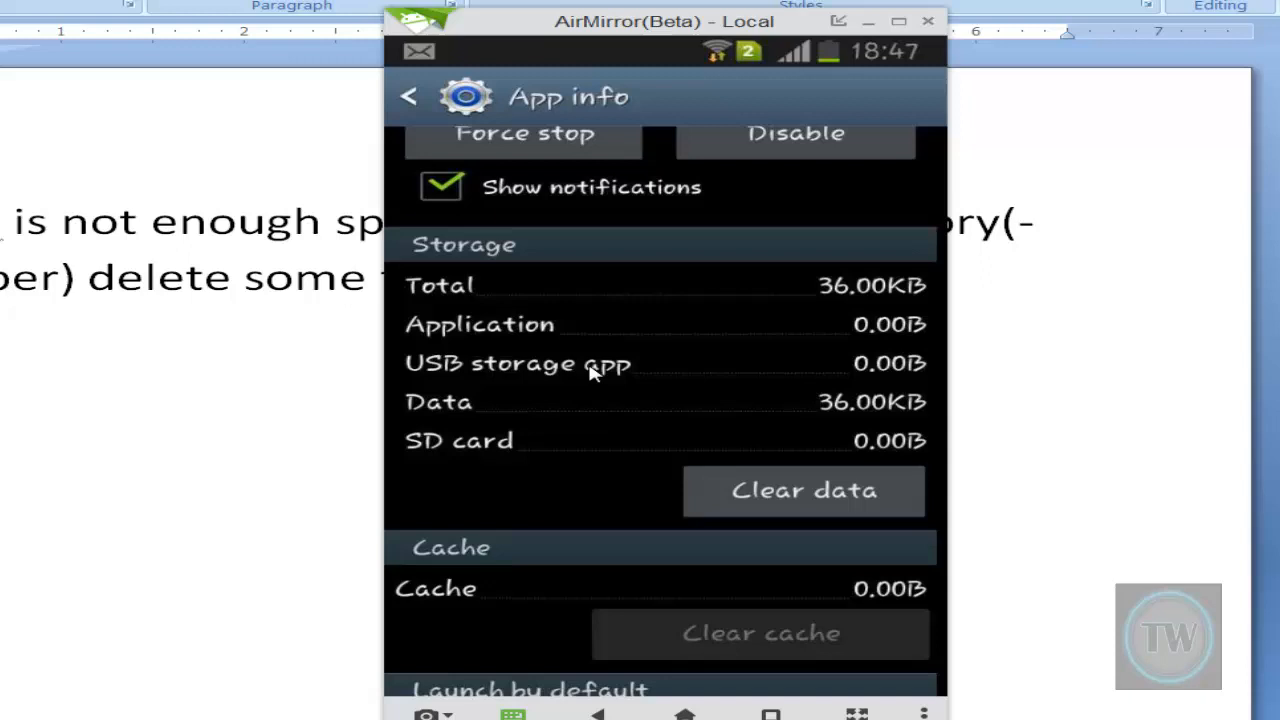
Clear the Gallery app's data and confirm, leaving its storage at 0.00B.
{"action": "left_click", "coordinate": [804, 490]}
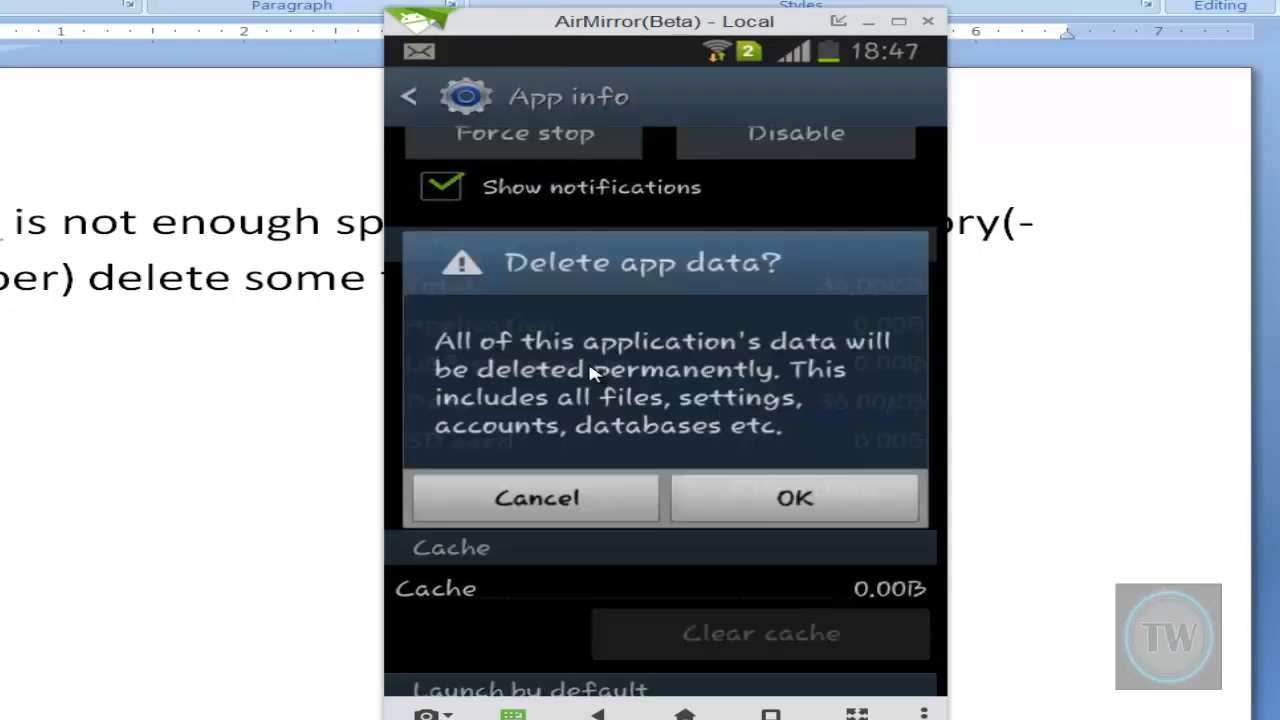
{"action": "left_click", "coordinate": [536, 498]}
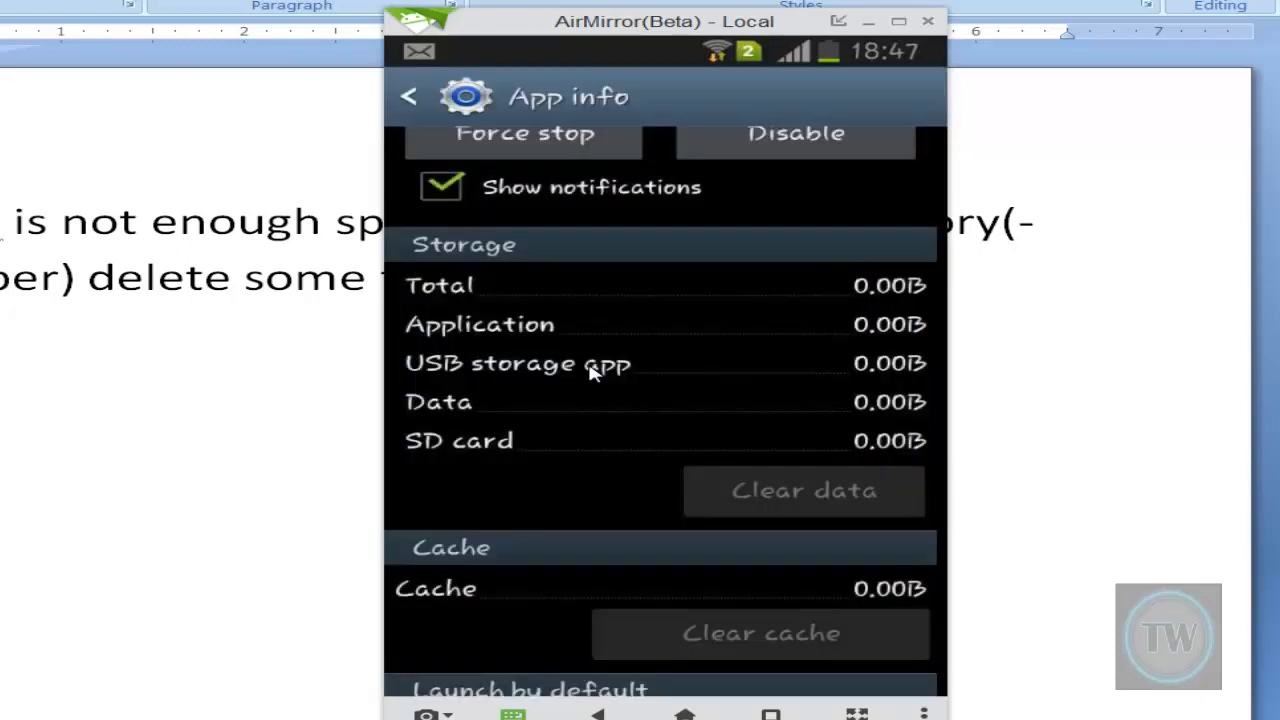